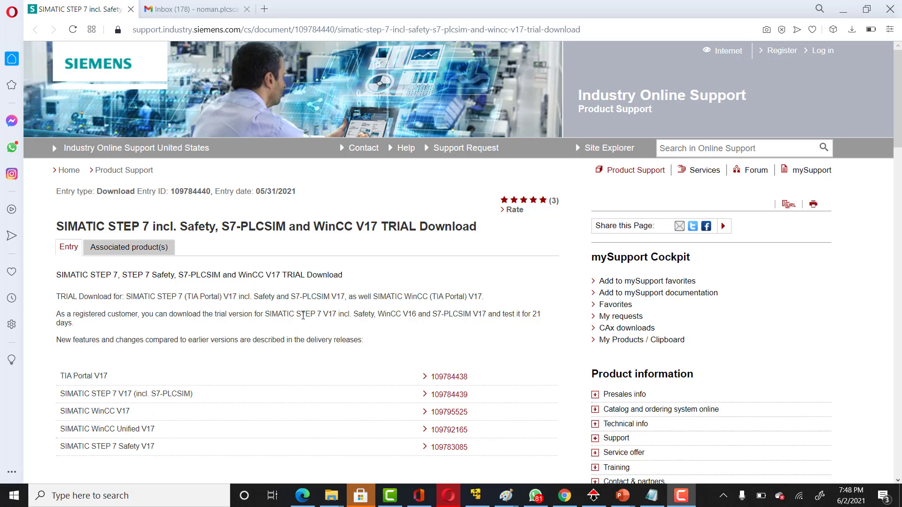
pyautogui.moveTo(674, 134)
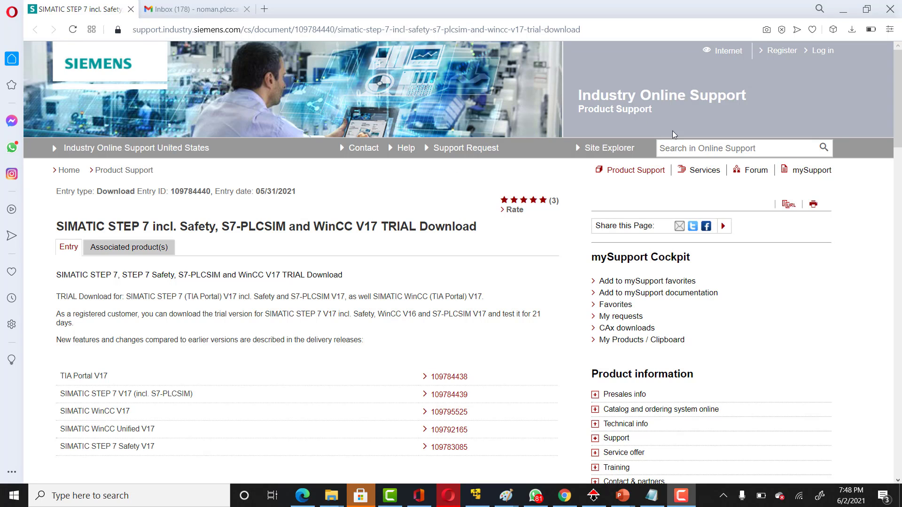
# Start a new Siemens account registration and reach the user data form.
pyautogui.click(356, 29)
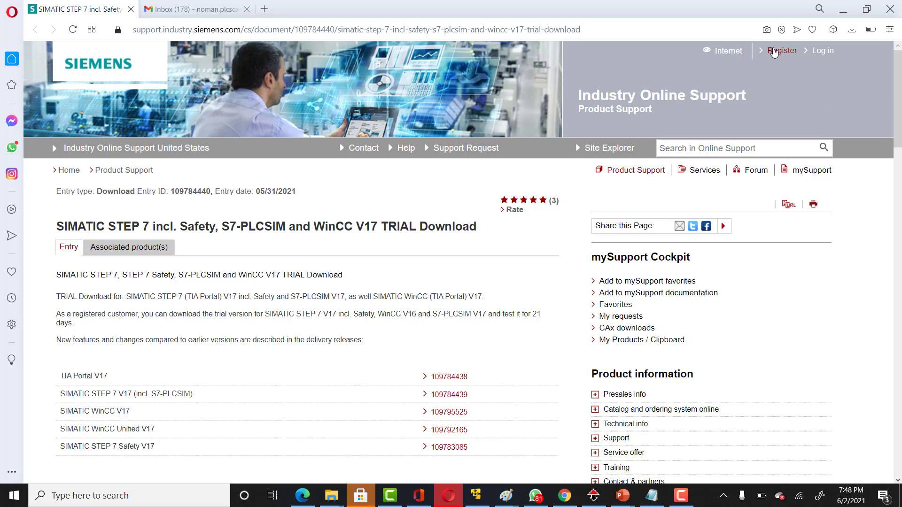
pyautogui.moveTo(441, 226)
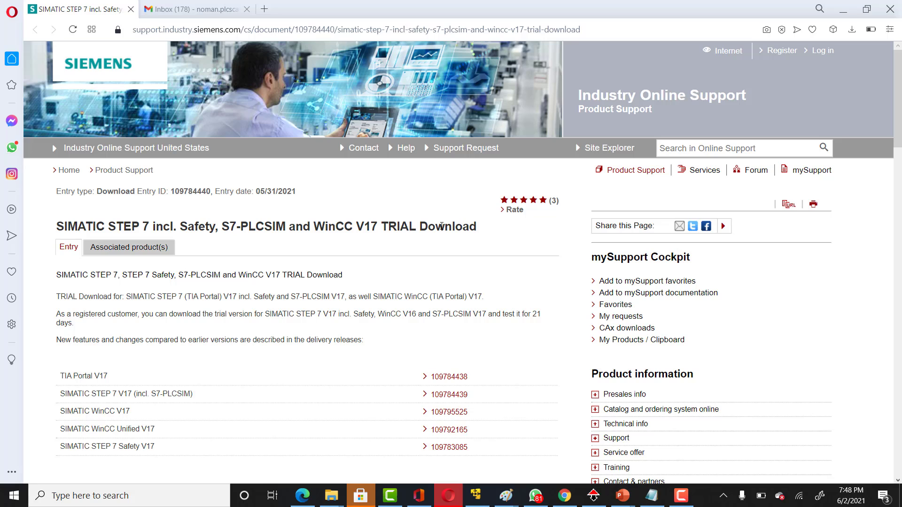
pyautogui.click(780, 50)
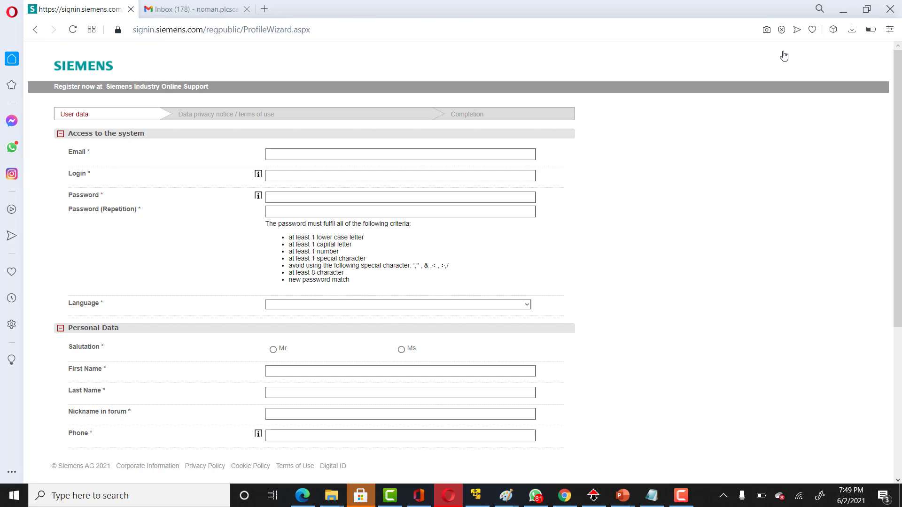
pyautogui.scroll(-3)
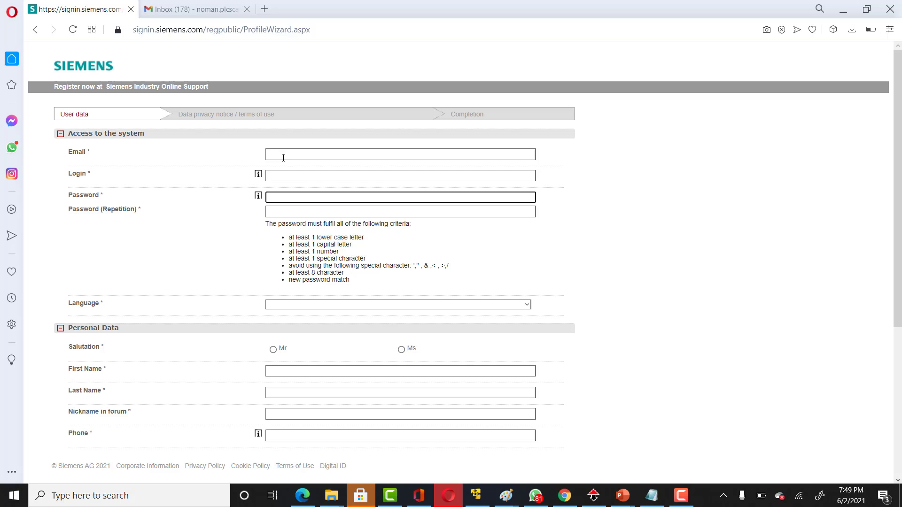
pyautogui.click(400, 154)
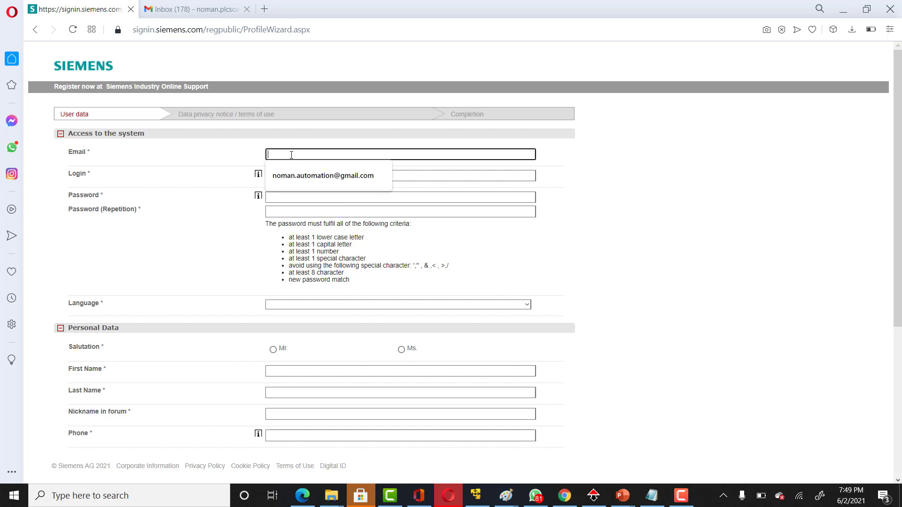
pyautogui.write('noman')
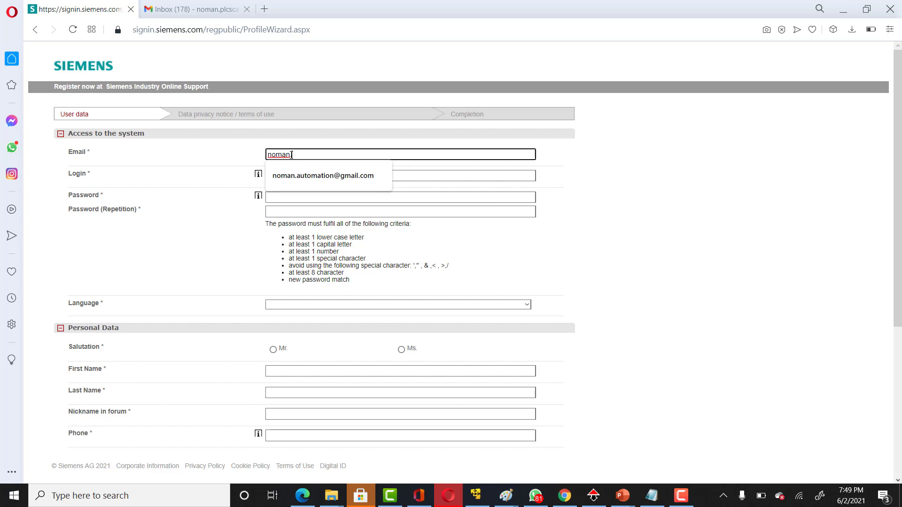
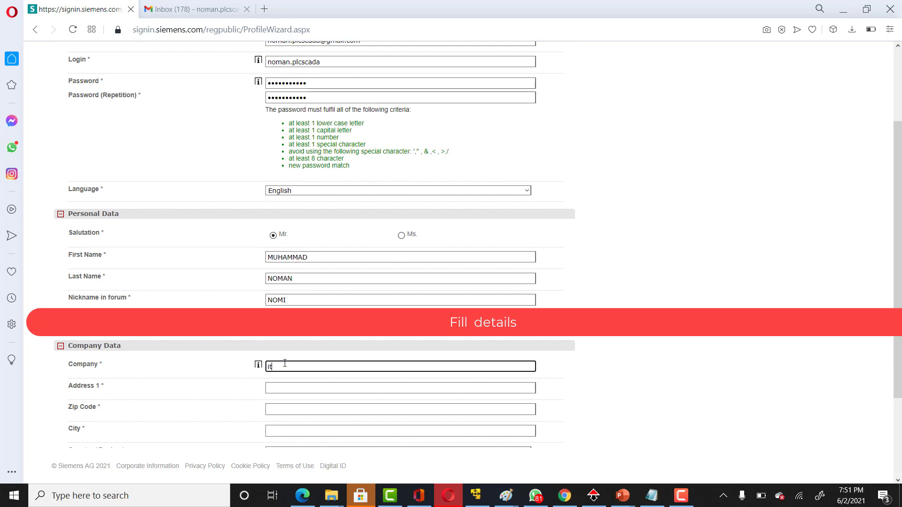
pyautogui.write('IS')
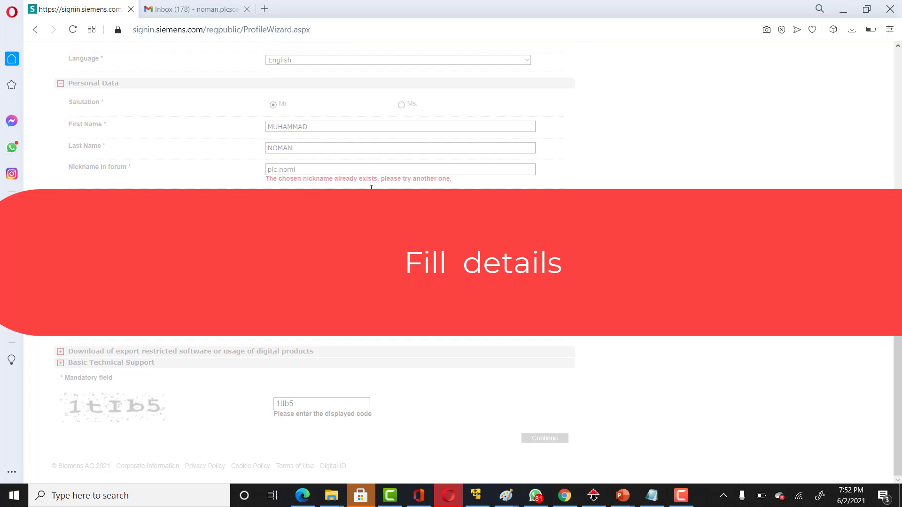
pyautogui.click(543, 438)
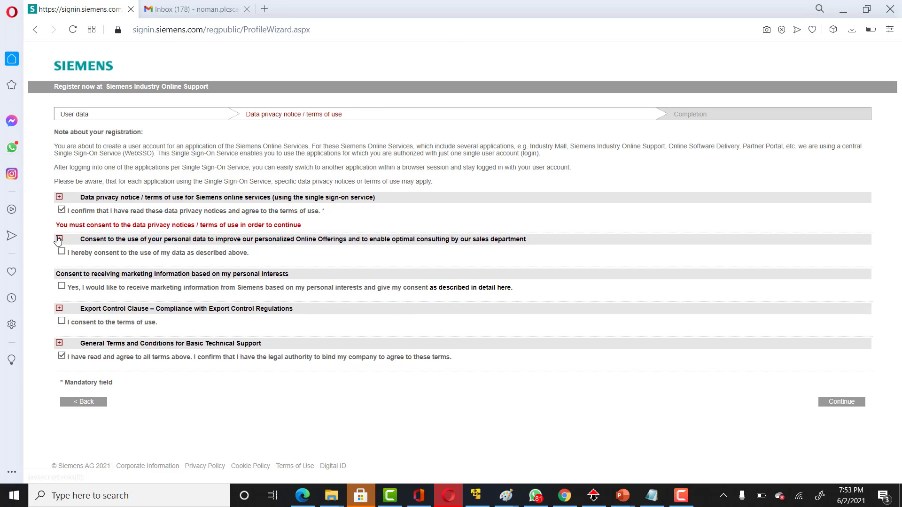
# Accept the personal data, marketing and export control consents and submit the registration.
pyautogui.click(62, 253)
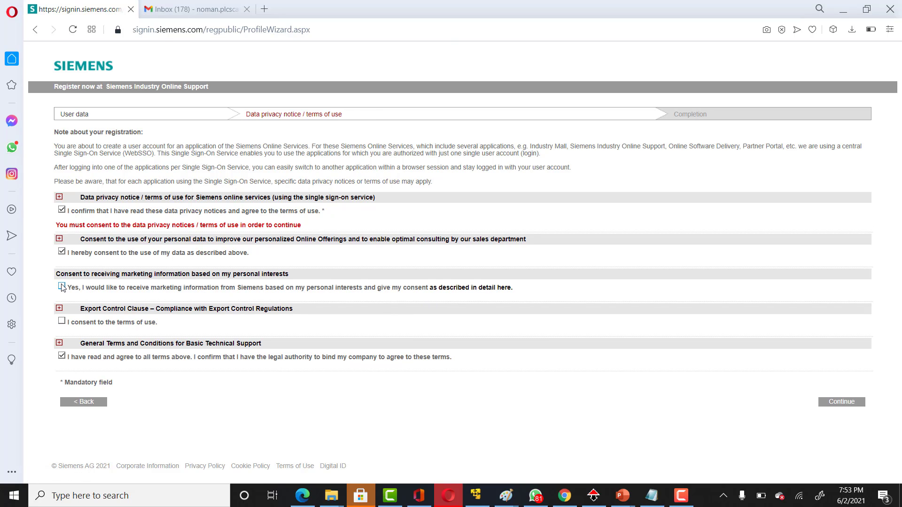
pyautogui.click(62, 287)
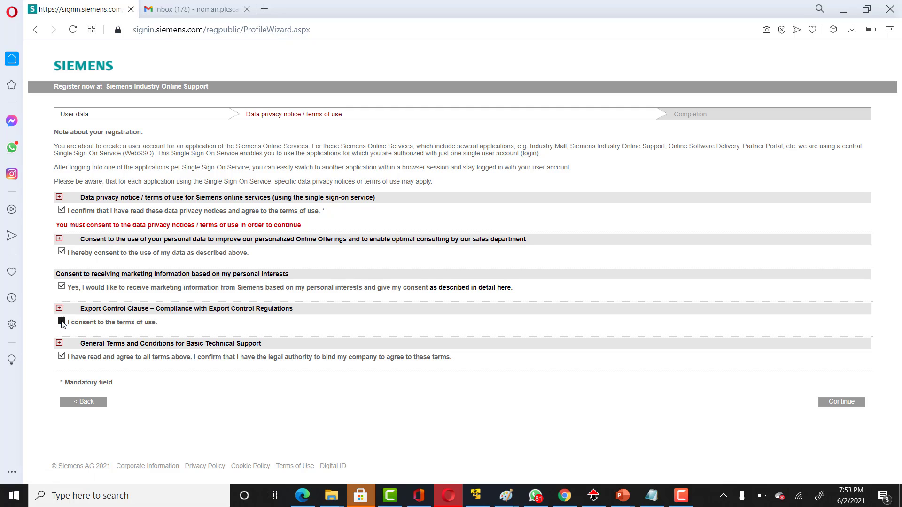
pyautogui.click(62, 322)
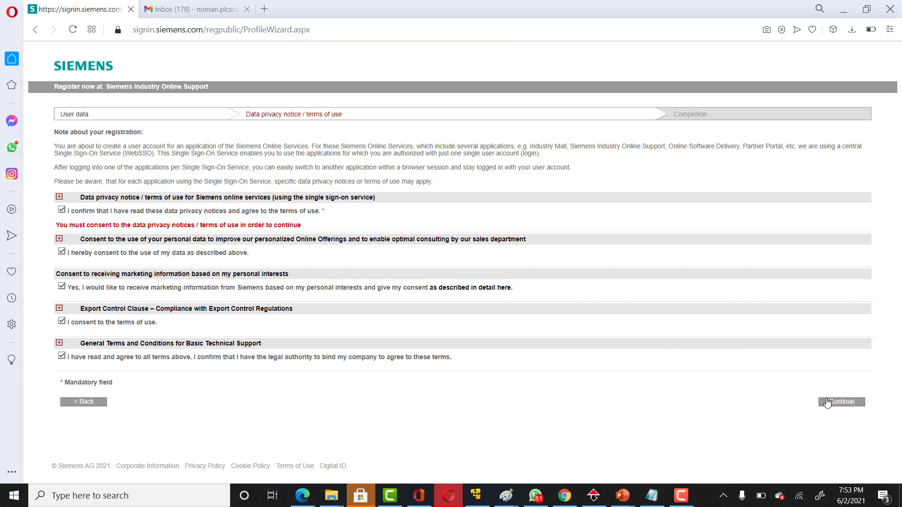
pyautogui.click(840, 401)
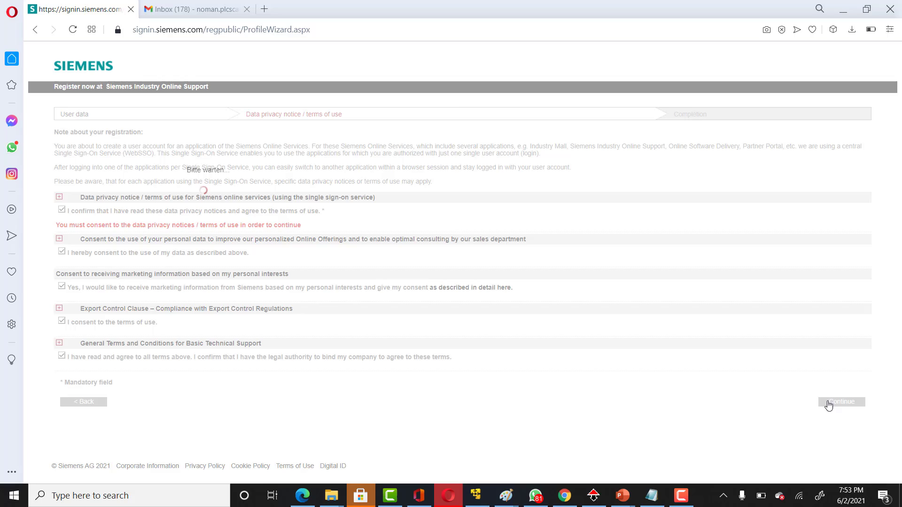
pyautogui.click(840, 401)
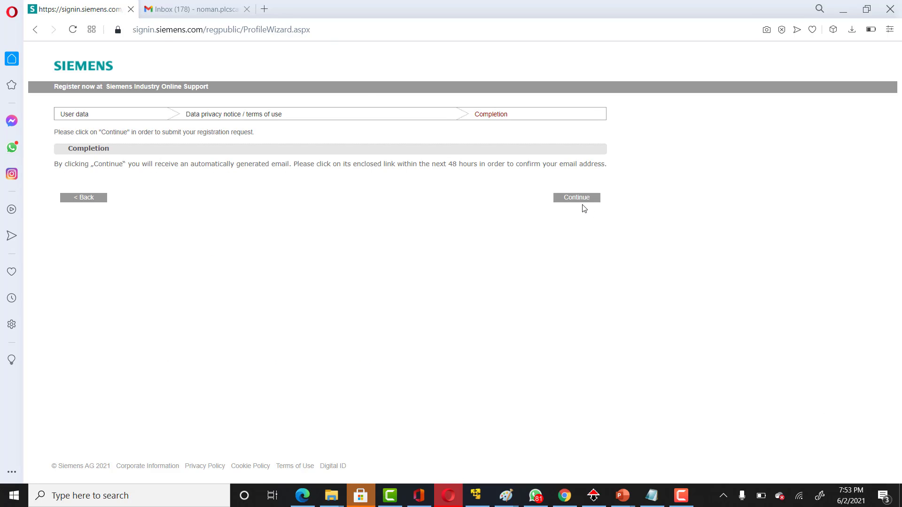
pyautogui.moveTo(582, 206)
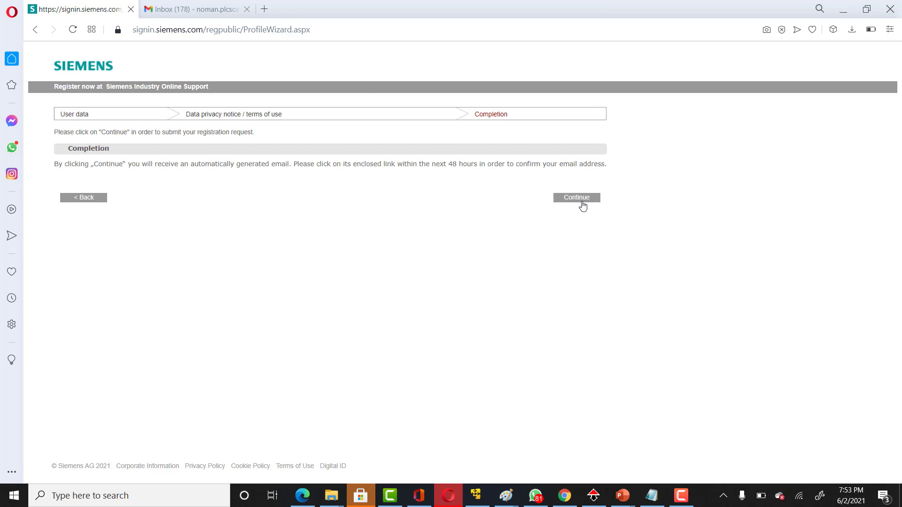
pyautogui.click(193, 9)
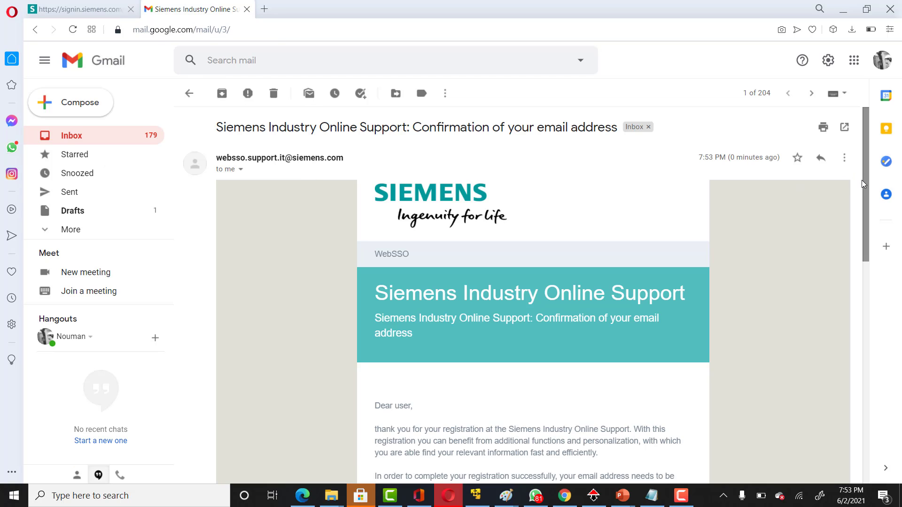
# Follow the signin.siemens.com confirmation link in the Gmail message to verify the address.
pyautogui.scroll(-3)
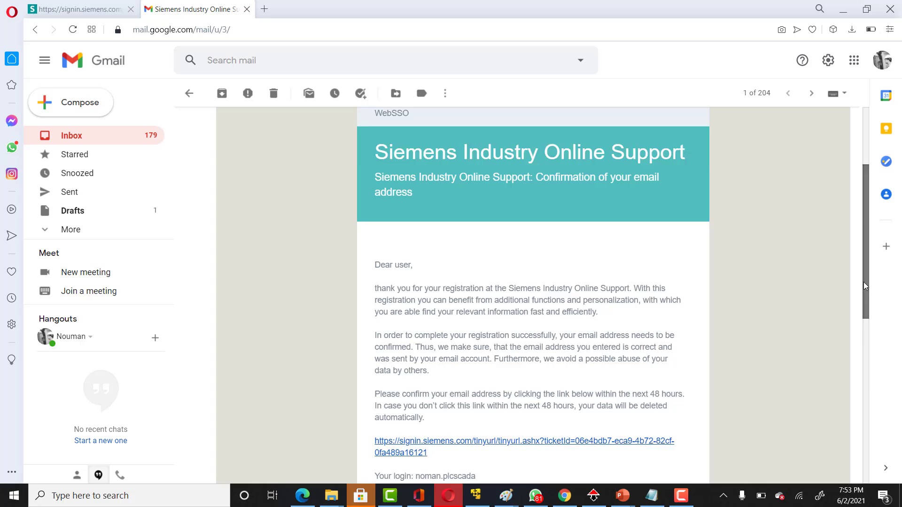
pyautogui.scroll(-3)
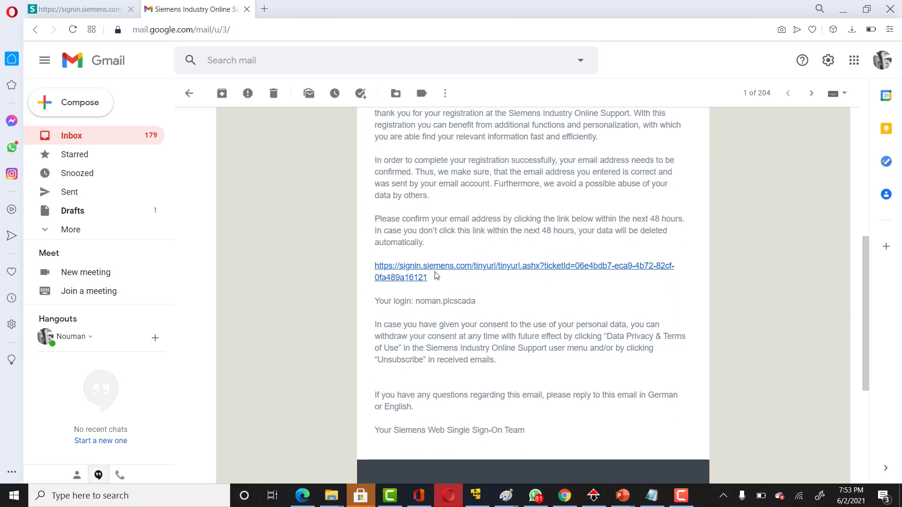
pyautogui.click(523, 266)
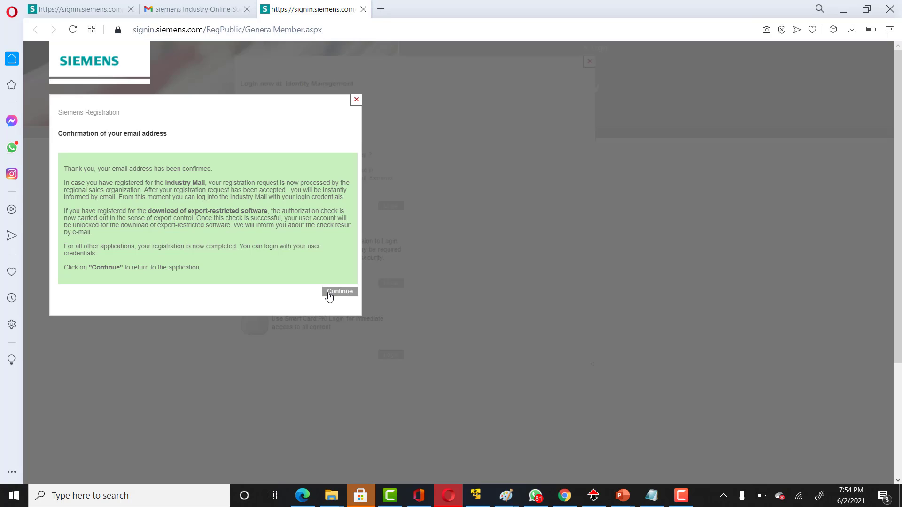
# Log in as 'noman.plcscada' with the new account's password.
pyautogui.click(339, 292)
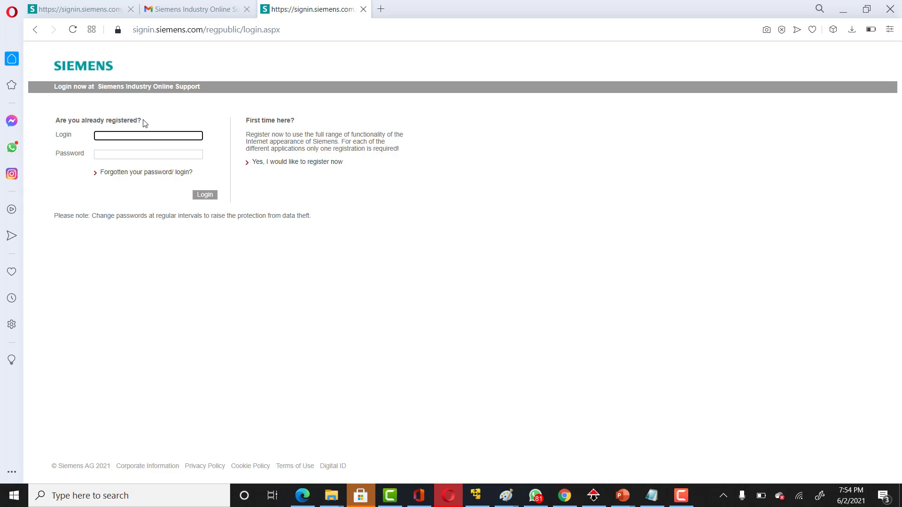
pyautogui.write('noman.plcscada')
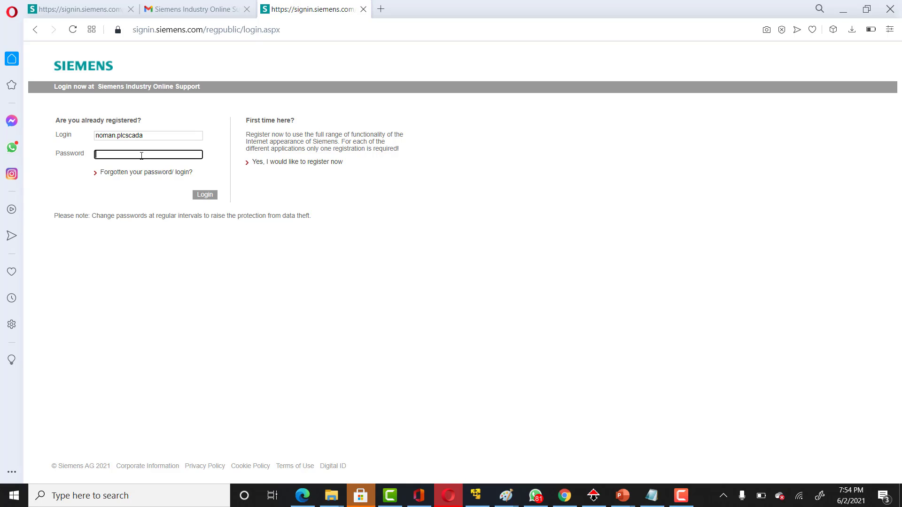
pyautogui.click(204, 195)
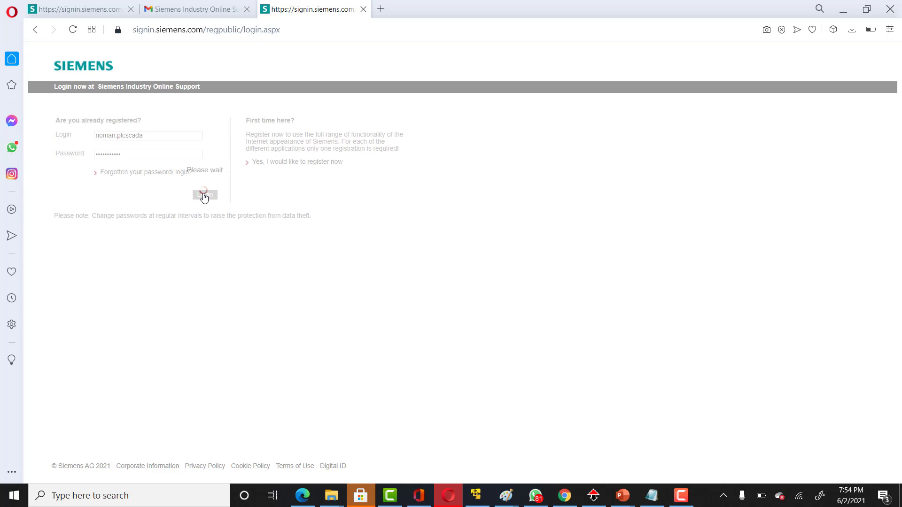
pyautogui.click(205, 194)
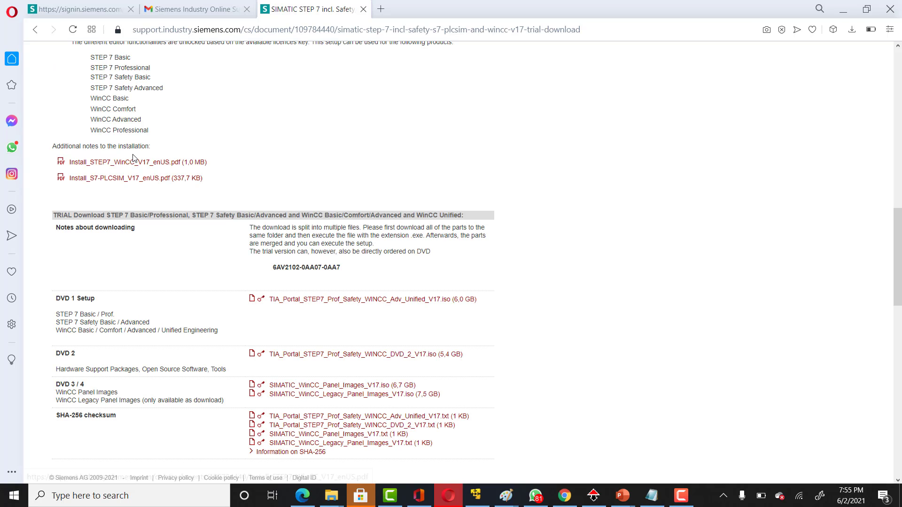
pyautogui.moveTo(122, 169)
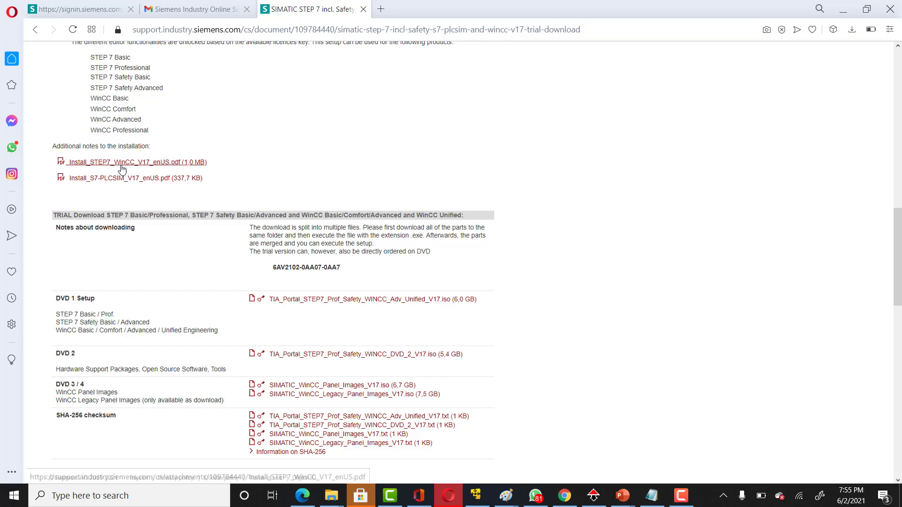
pyautogui.moveTo(134, 178)
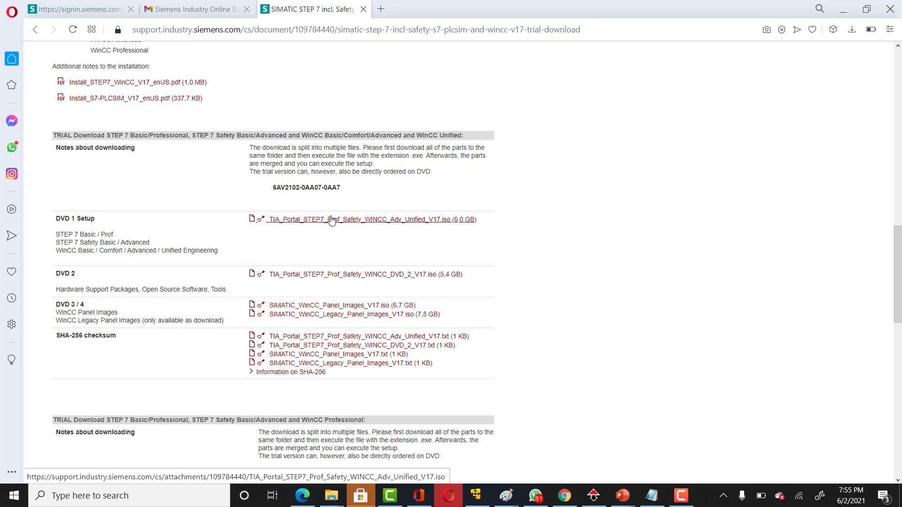
pyautogui.moveTo(309, 210)
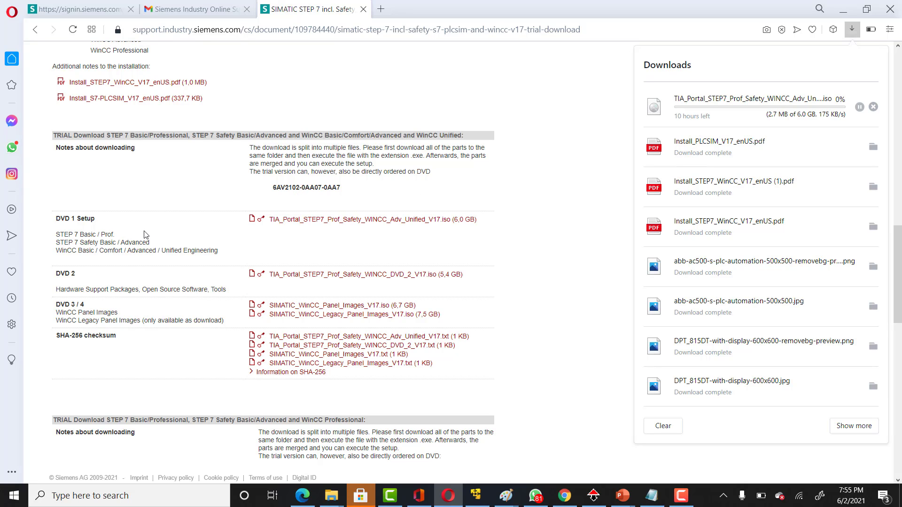
# Start the 6.0 GB TIA_Portal_STEP7_Prof_Safety_WINCC_Adv_Unified_V17.iso download and dismiss the Downloads panel.
pyautogui.click(852, 29)
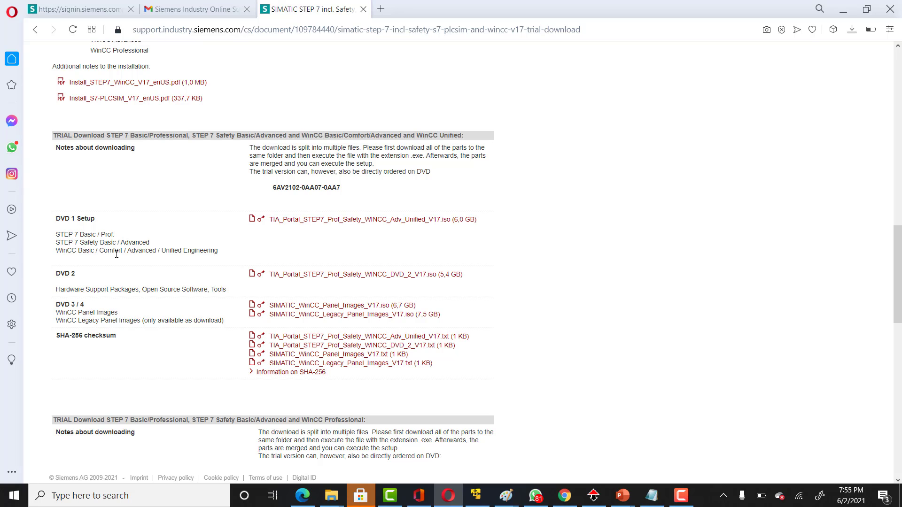
pyautogui.click(369, 219)
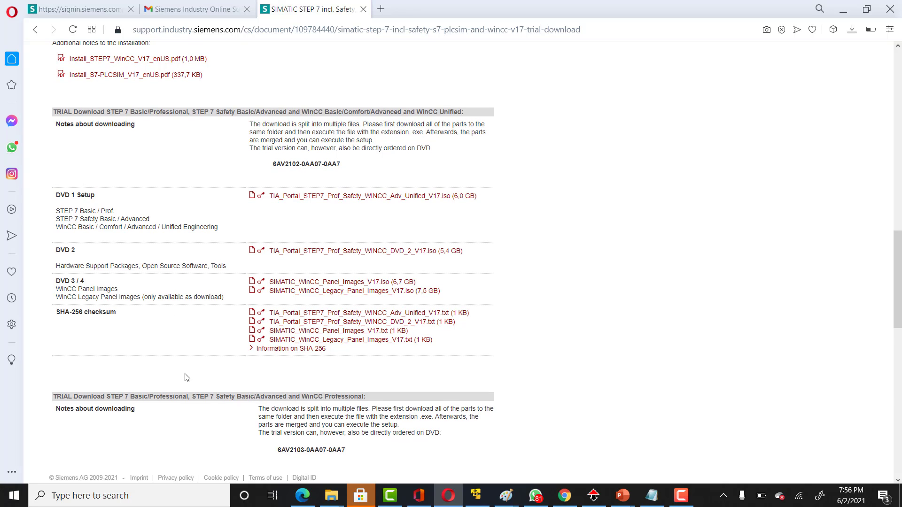
# Download the WinCC Professional V17 DVD ISOs and checksum files and check progress in the Downloads panel.
pyautogui.scroll(-3)
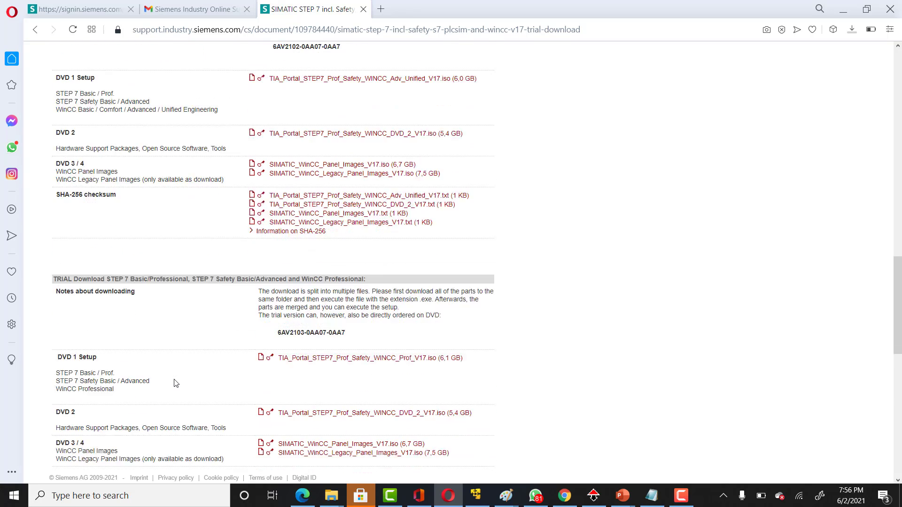
pyautogui.scroll(-3)
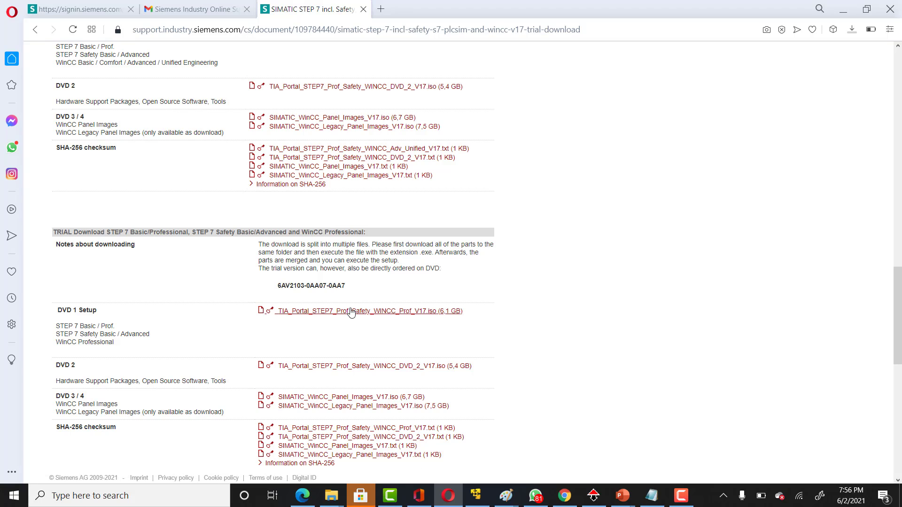
pyautogui.moveTo(276, 314)
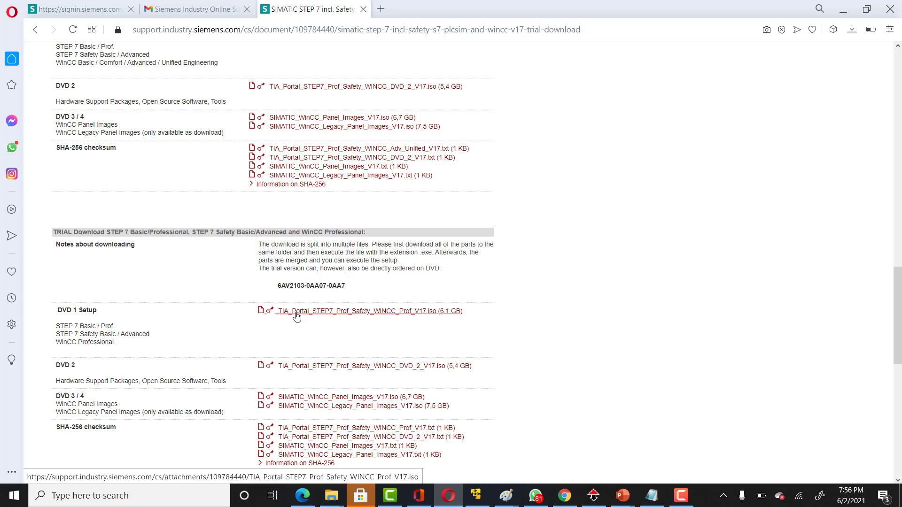
pyautogui.click(350, 311)
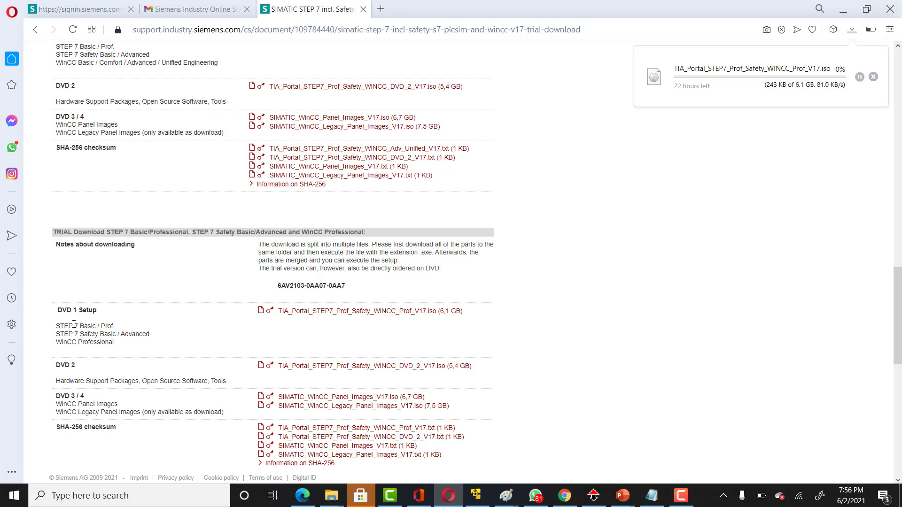
pyautogui.moveTo(75, 353)
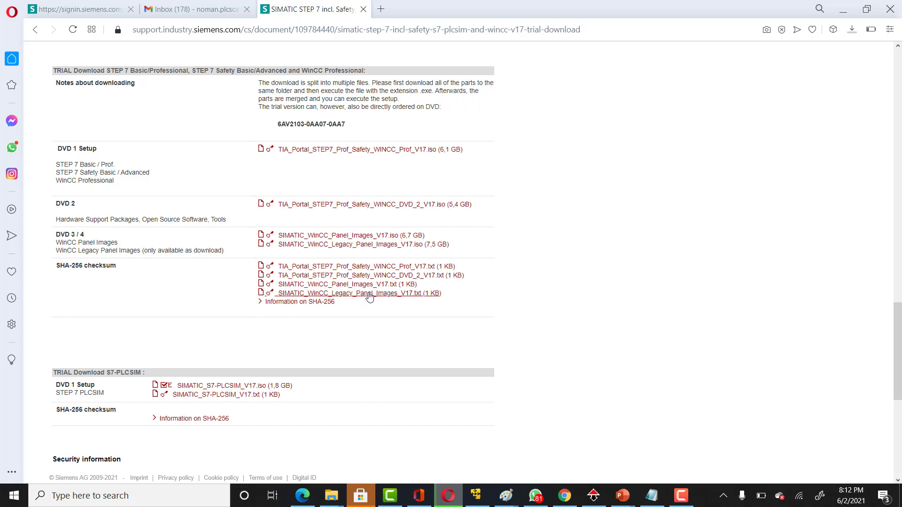
pyautogui.click(852, 29)
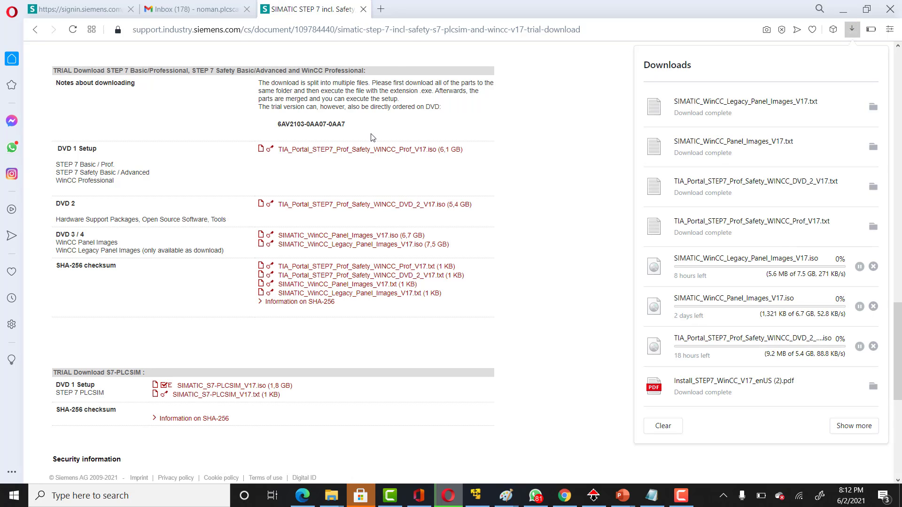